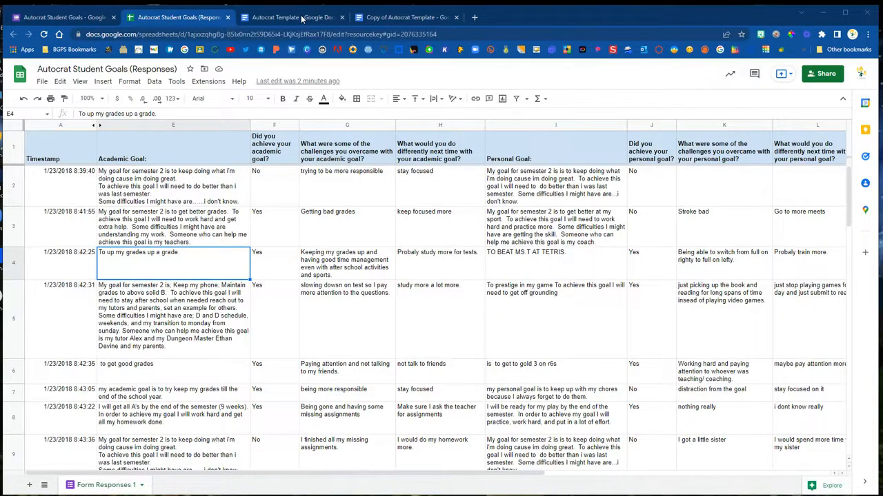
- Compare the template's First Name merge tag with the form question and responses sheet
click(297, 17)
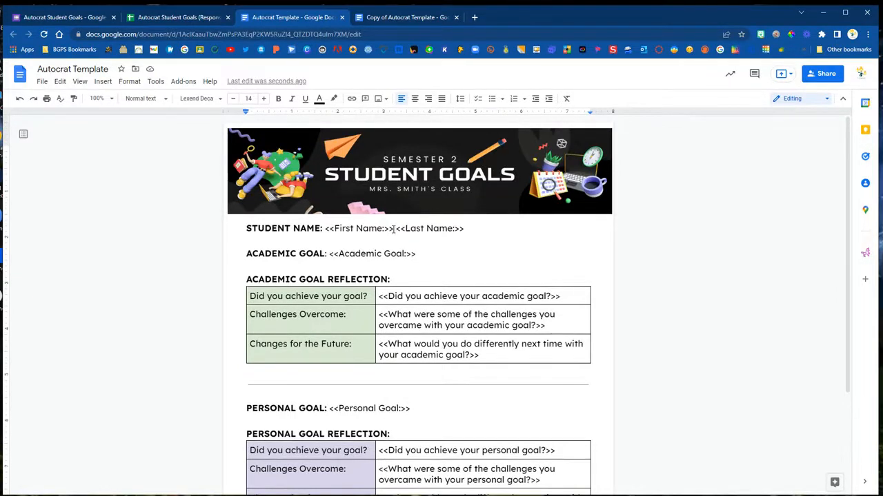
double_click(358, 228)
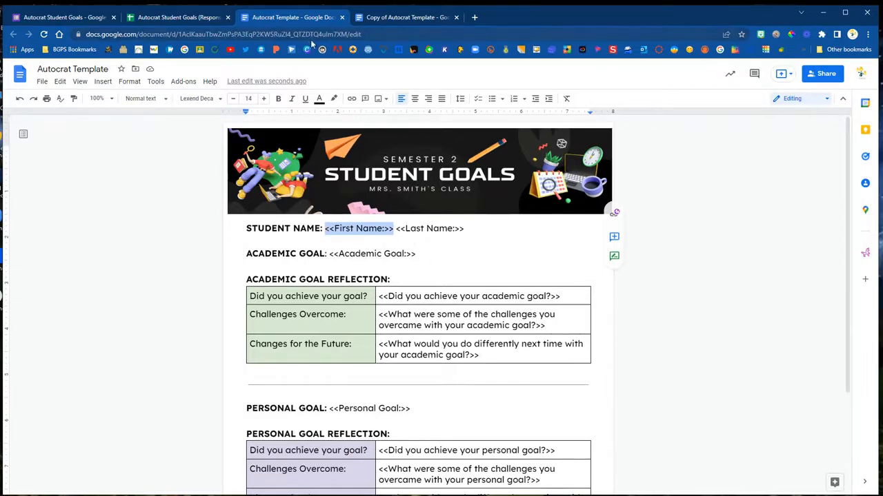
click(176, 18)
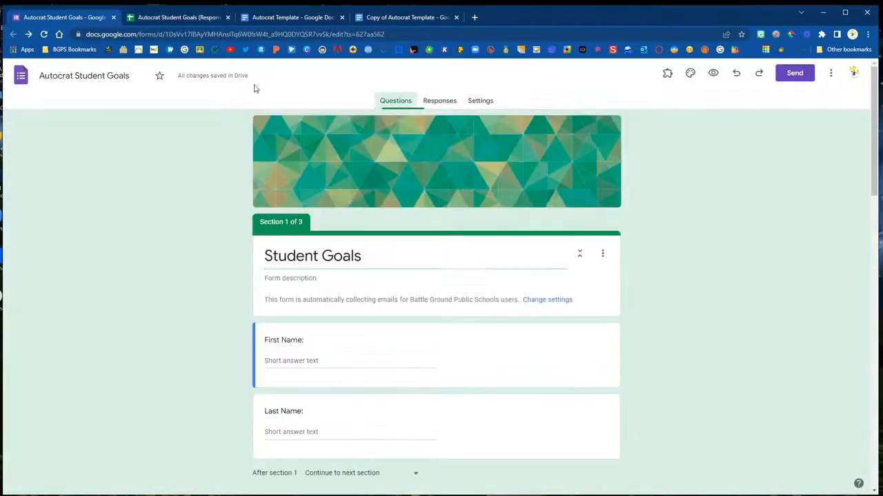
click(284, 340)
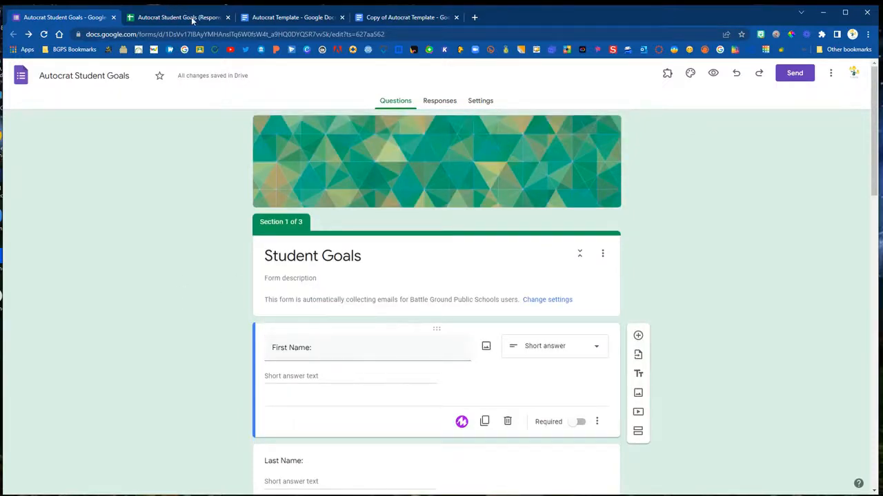
click(175, 17)
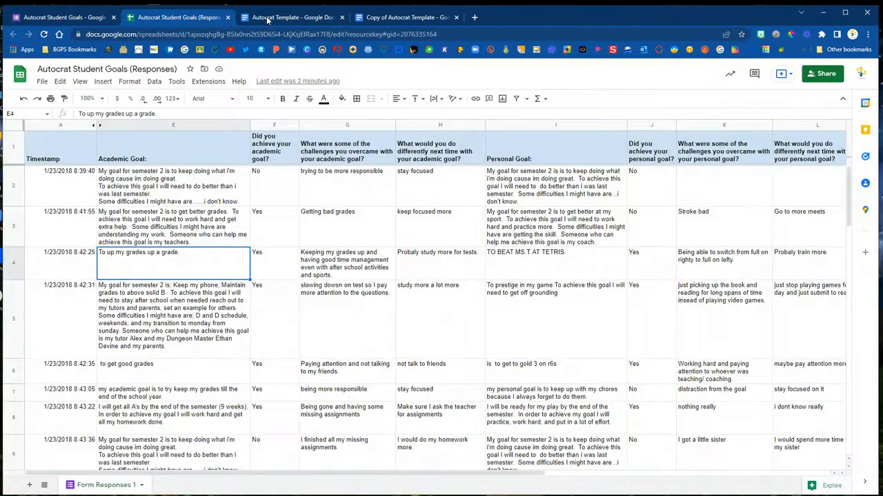
click(289, 18)
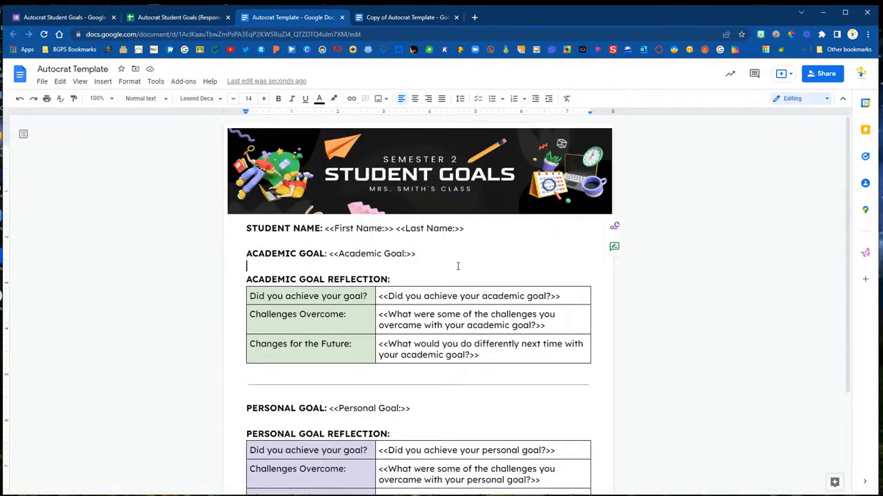
- In the copy, type 'ACADEMIC GOAL: <<Academic Goal>>' and 'ACADEMIC GOAL REFLECTION'
click(412, 17)
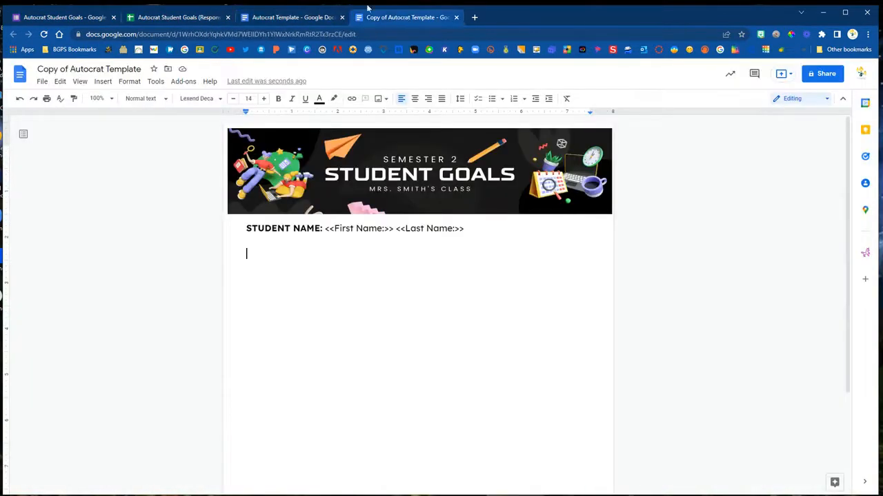
mouse_move(391, 232)
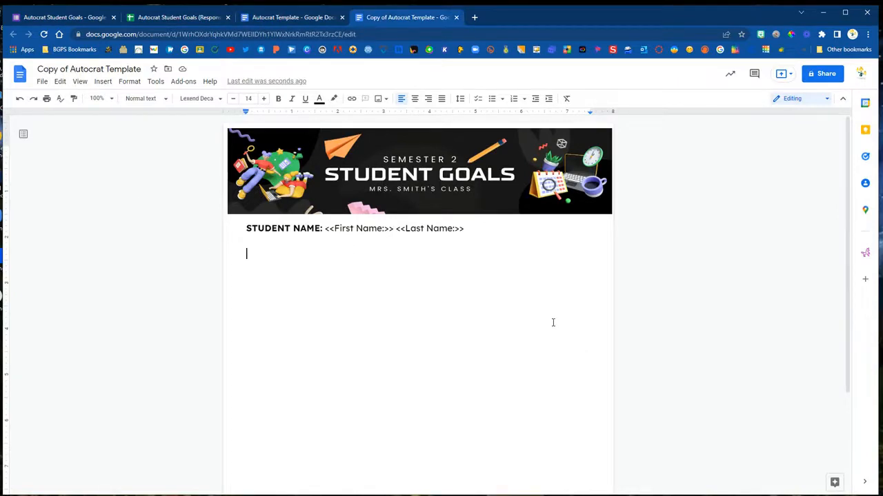
text(Ac)
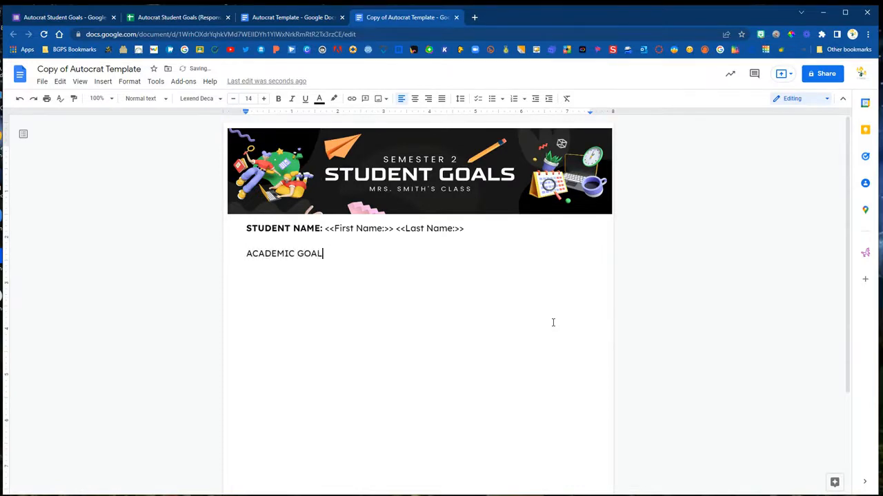
text(: <<)
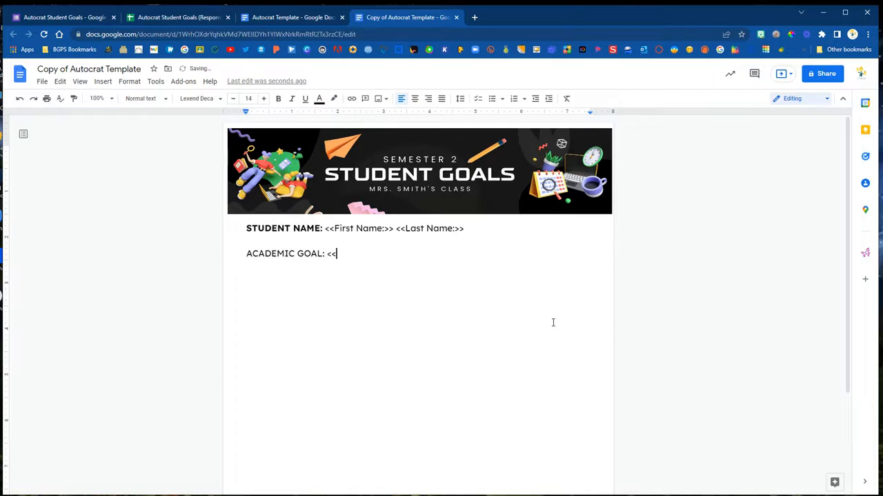
text(Acad)
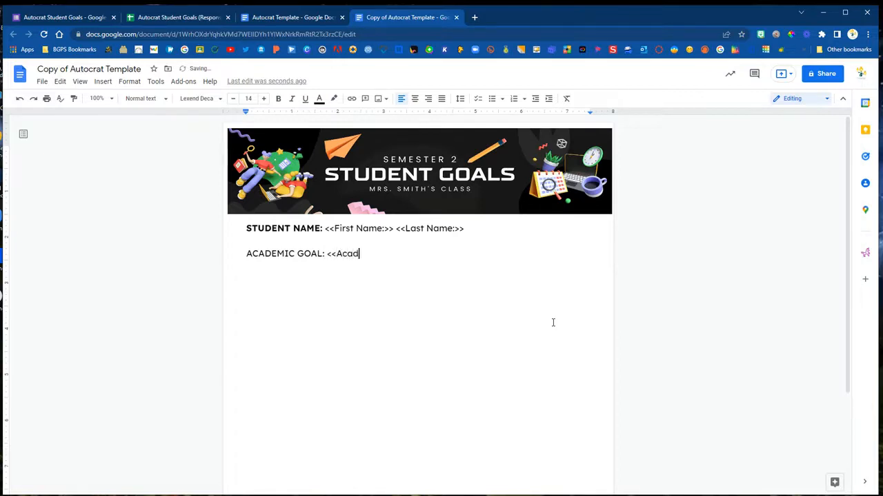
text(emic Go)
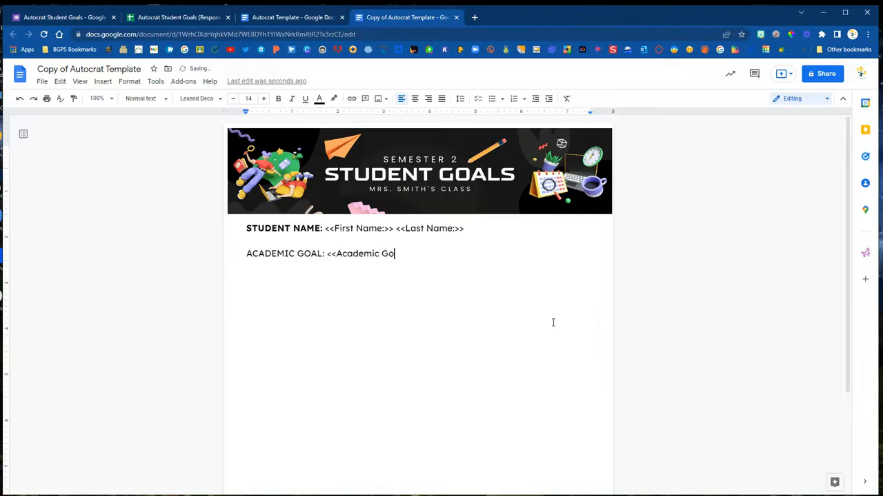
text(al>>)
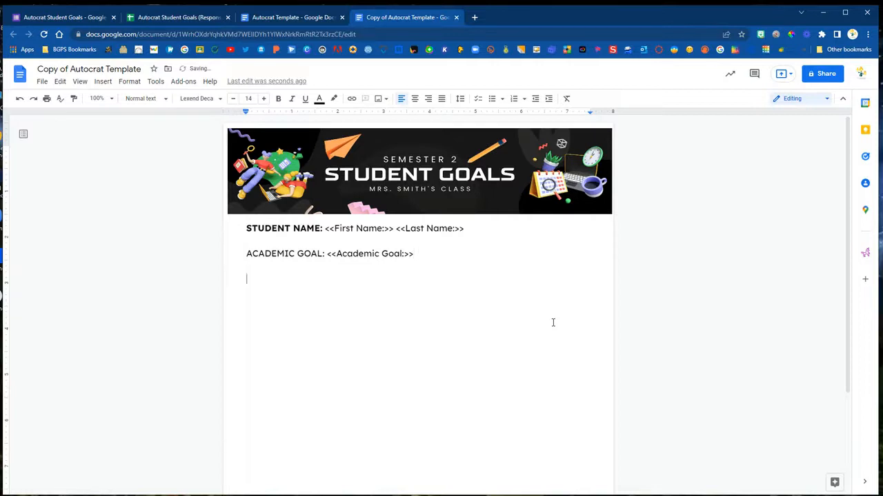
text(ACADEMIC)
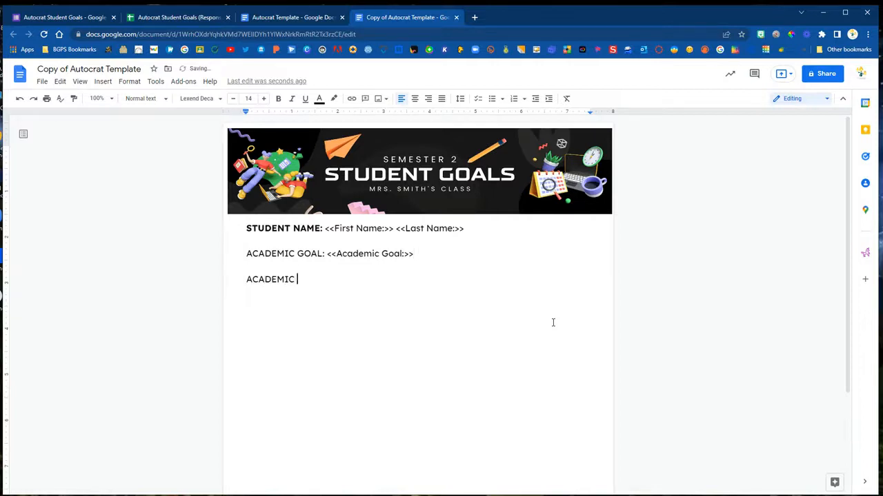
text(GOAL REFLECTION:)
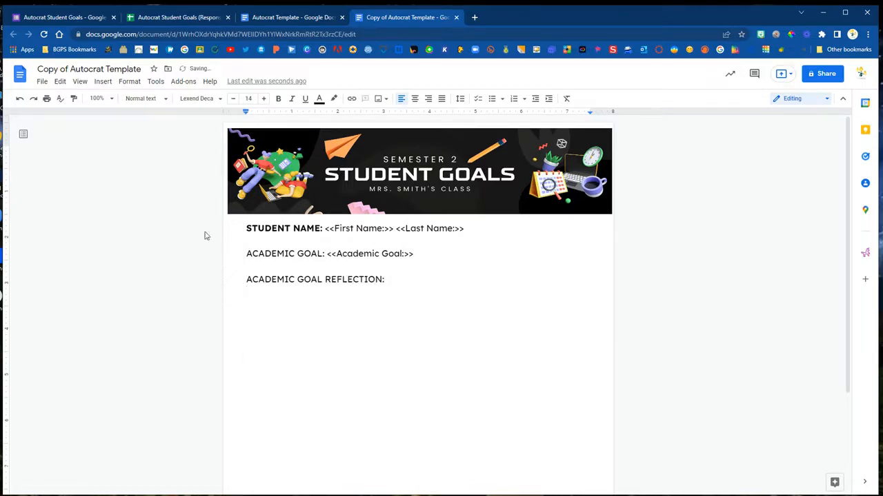
- Insert a table labelled 'Did you achieve your goal?', 'Challenges Overcome', 'Changes for the Future'
click(102, 82)
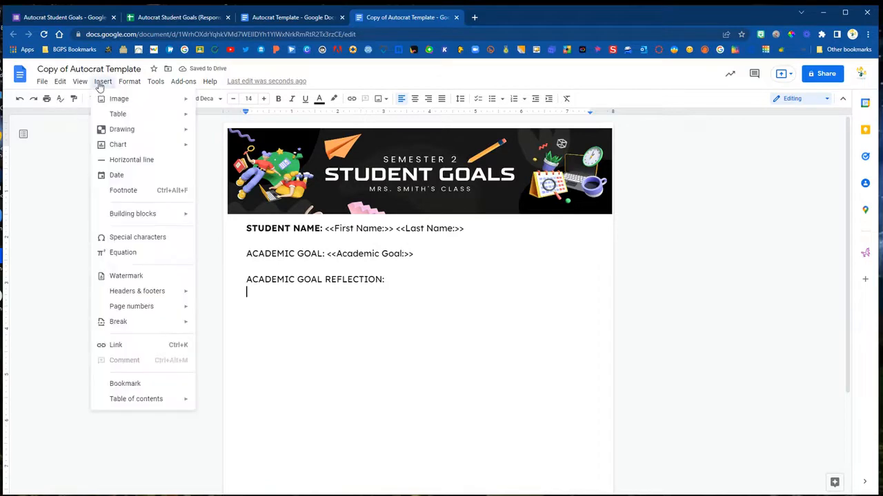
mouse_move(118, 113)
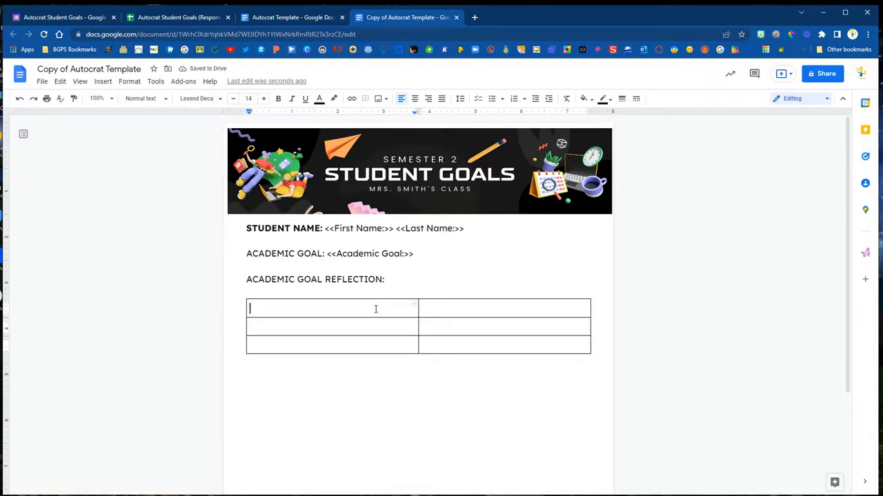
text(Did you achieve your go)
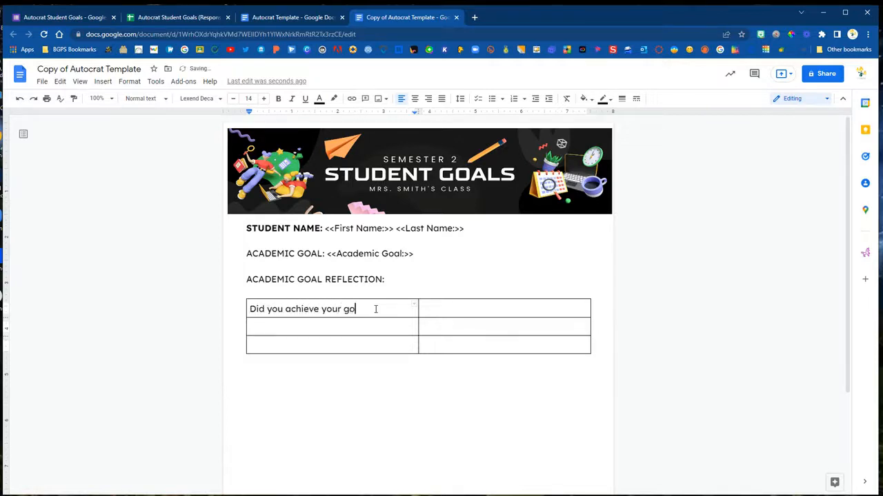
text(al?)
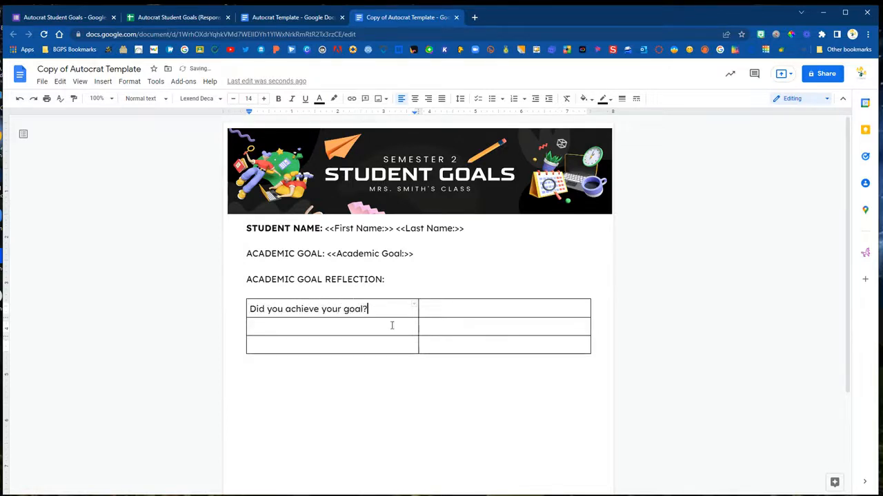
text(Cha)
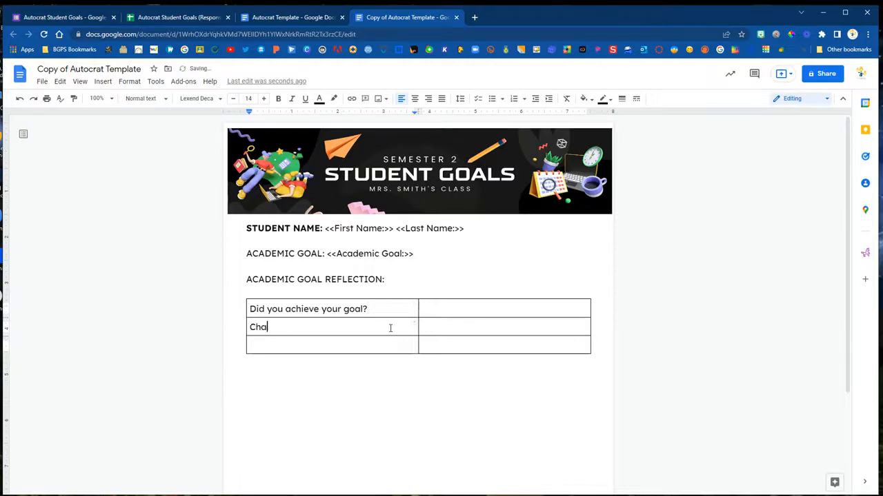
text(llenges Over)
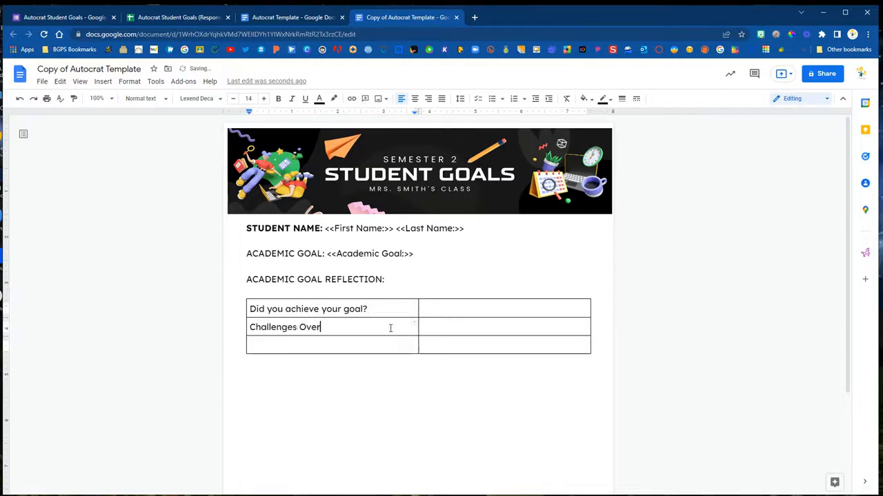
text(come)
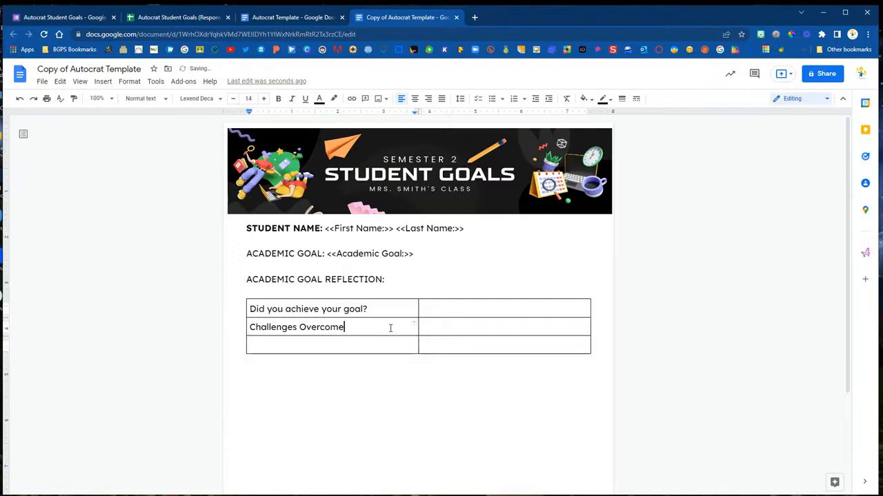
text(C)
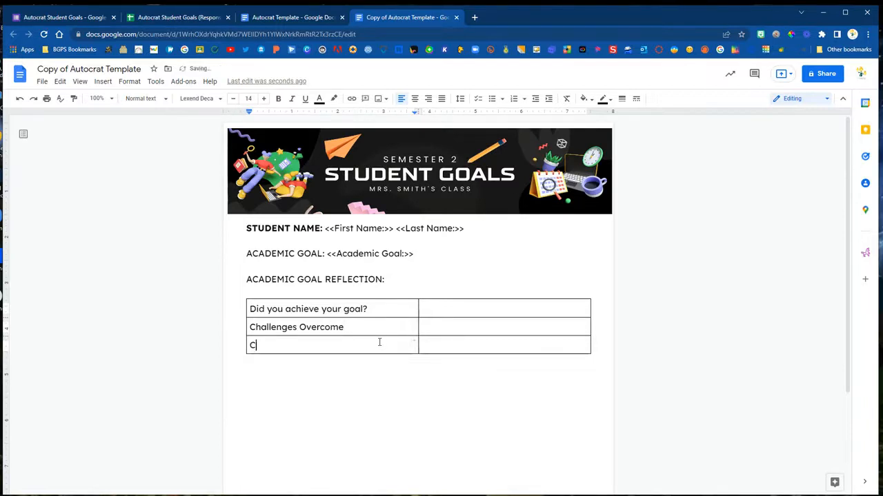
text(hanges for the)
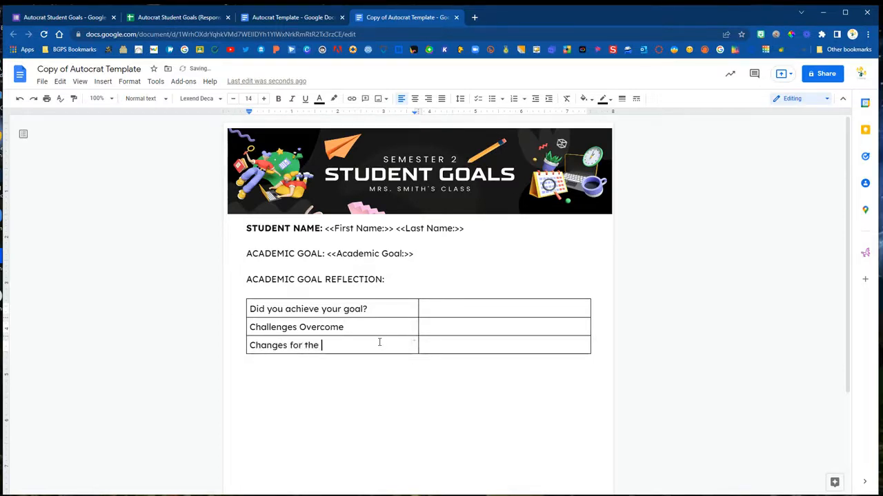
text(Future)
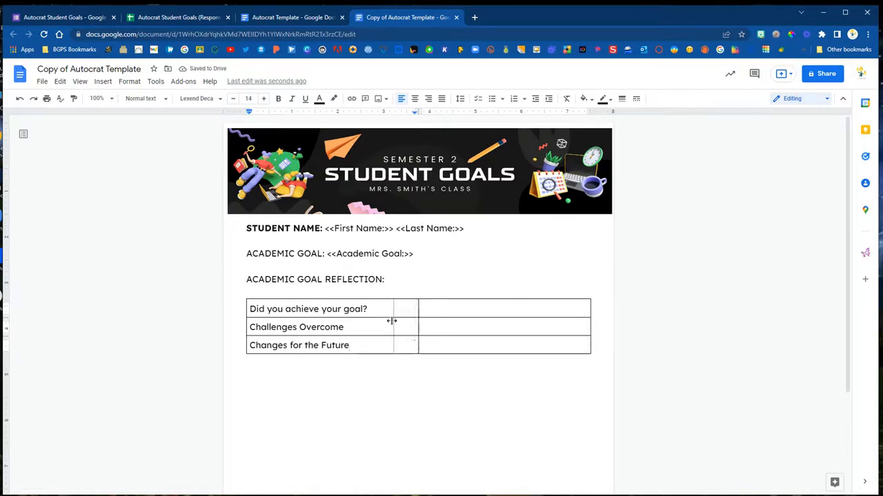
- Narrow the table's label column and select the academic goal headings for bolding
drag(415, 321, 381, 321)
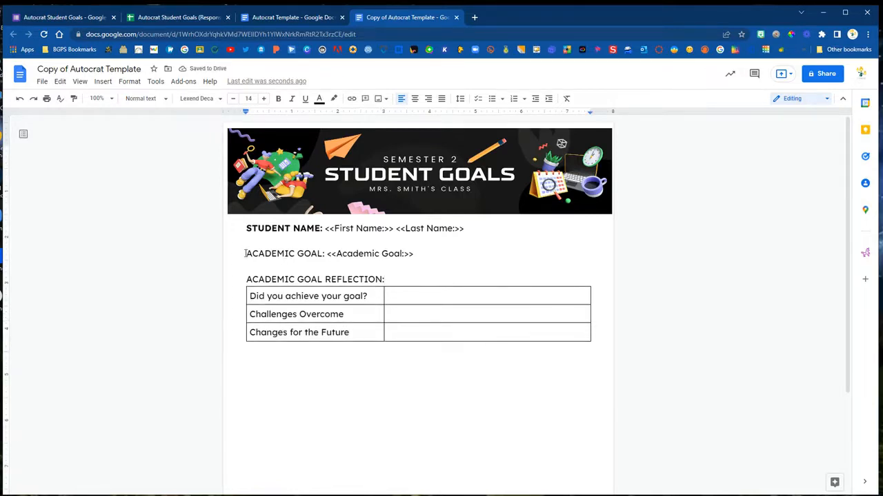
drag(246, 254, 324, 254)
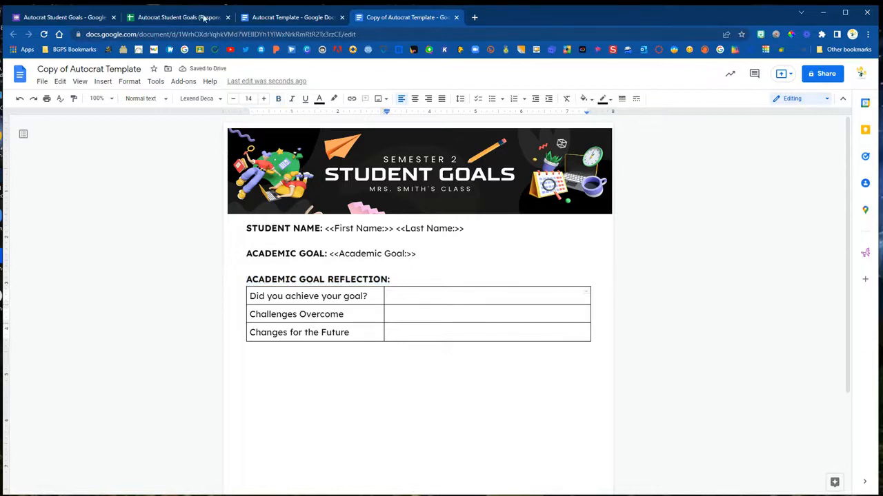
- Add the <<Did you achieve your academic goal:>> merge tag to the first row
click(177, 17)
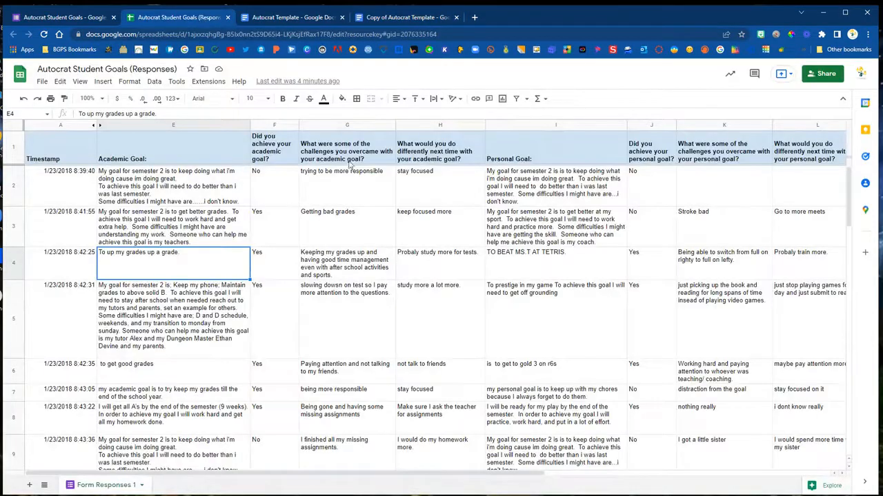
click(346, 145)
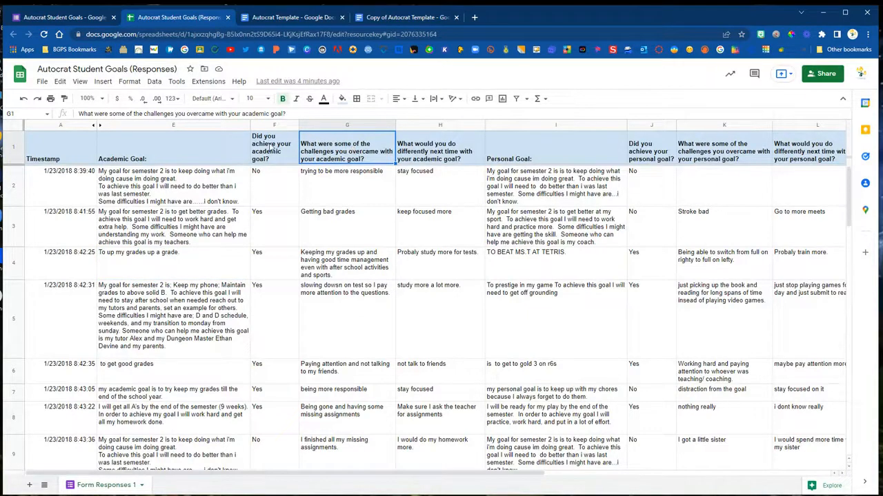
click(273, 147)
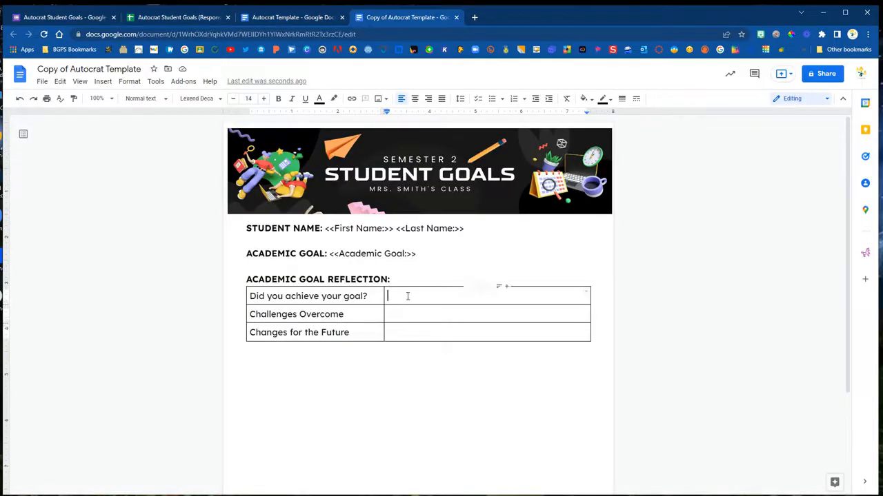
text(<<)
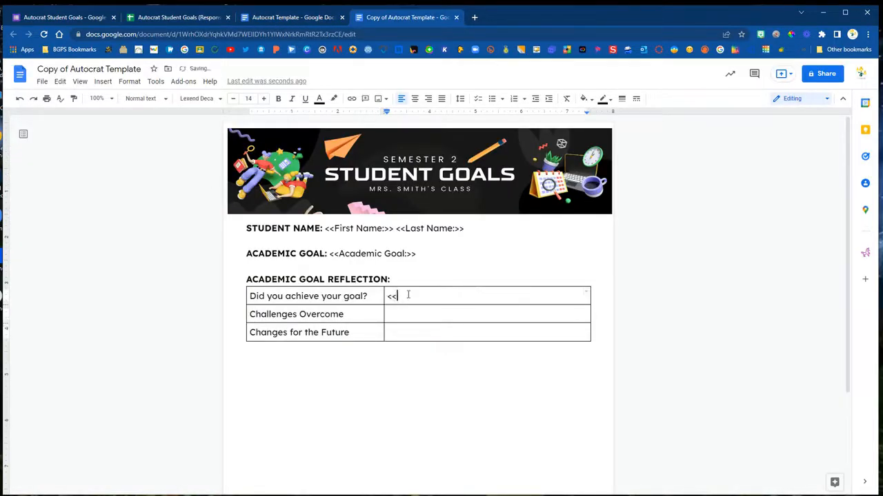
text(Did you achieve your academic goal:>>)
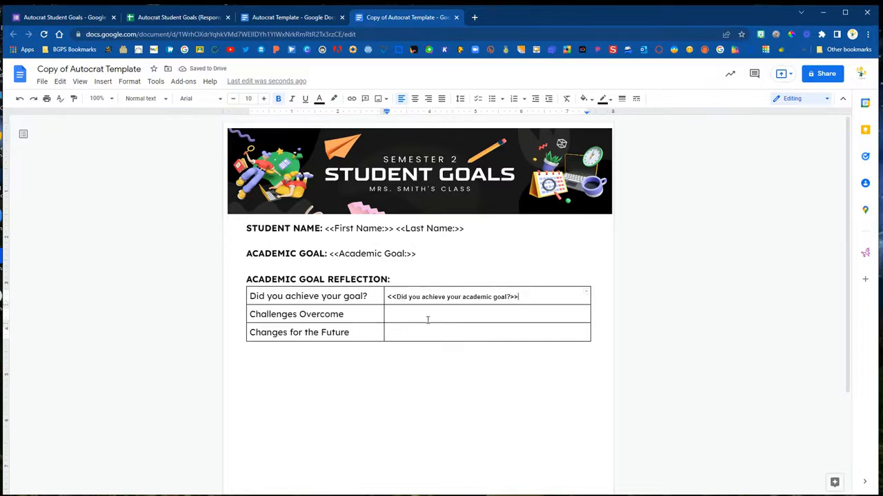
- Add merge tags for challenges overcome and what you'd do differently with your academic goal
click(174, 16)
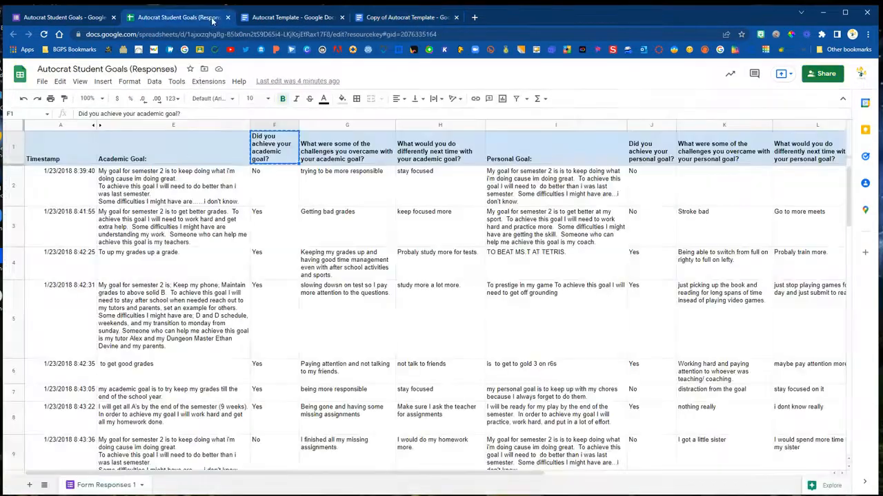
click(346, 151)
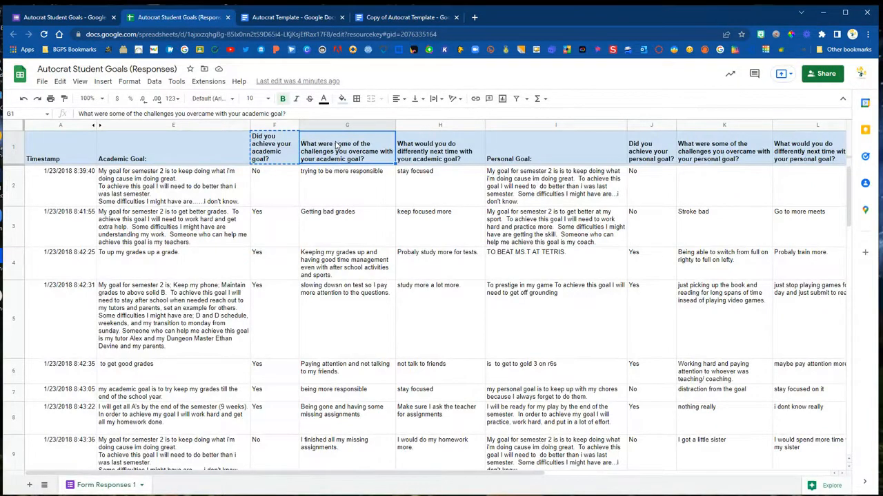
click(412, 17)
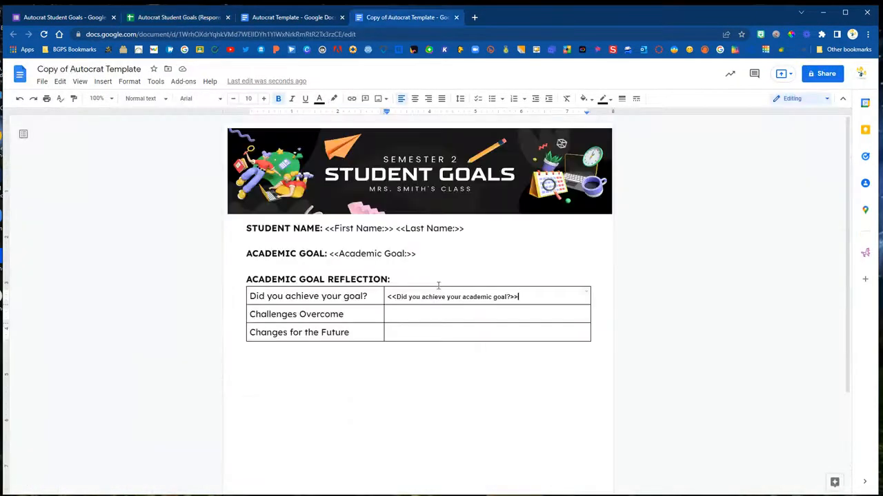
text(<<)
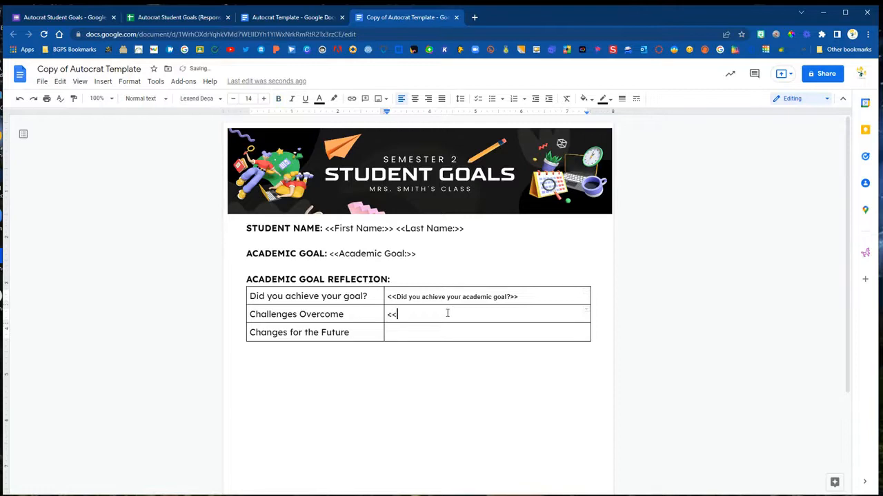
text(<<What were some of the challenges you overcame with your academic goal?>>)
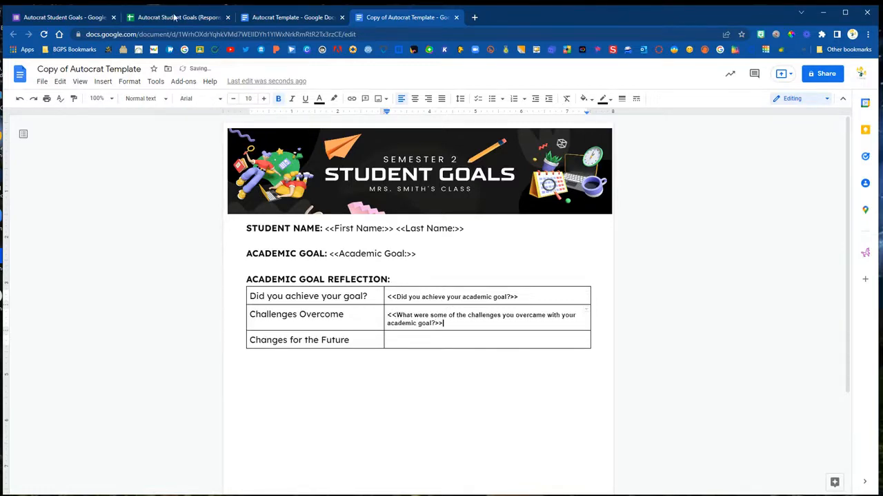
click(175, 17)
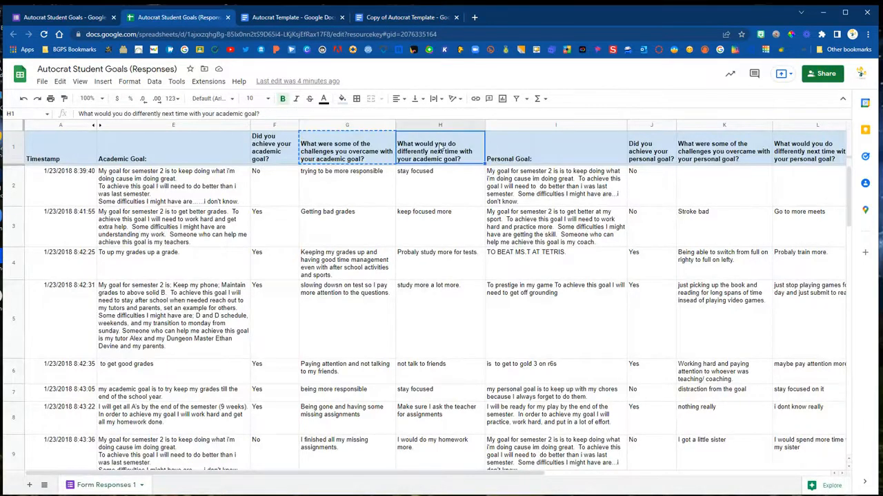
click(410, 16)
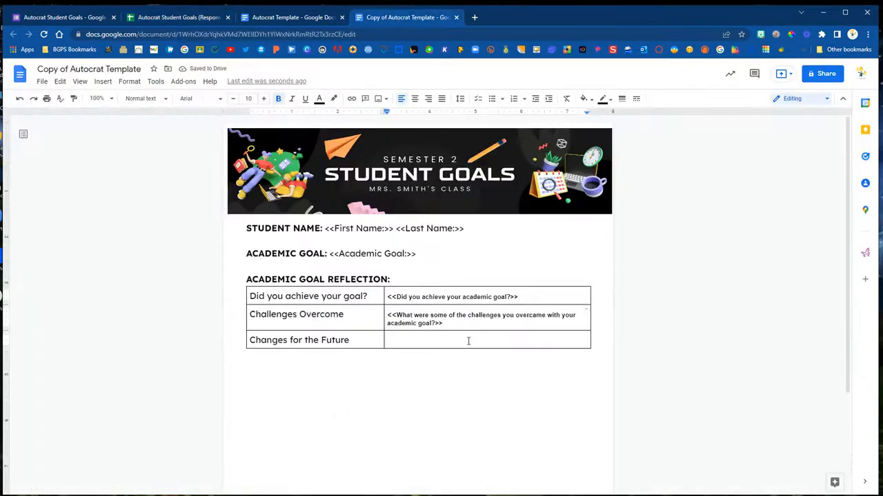
text(<<)
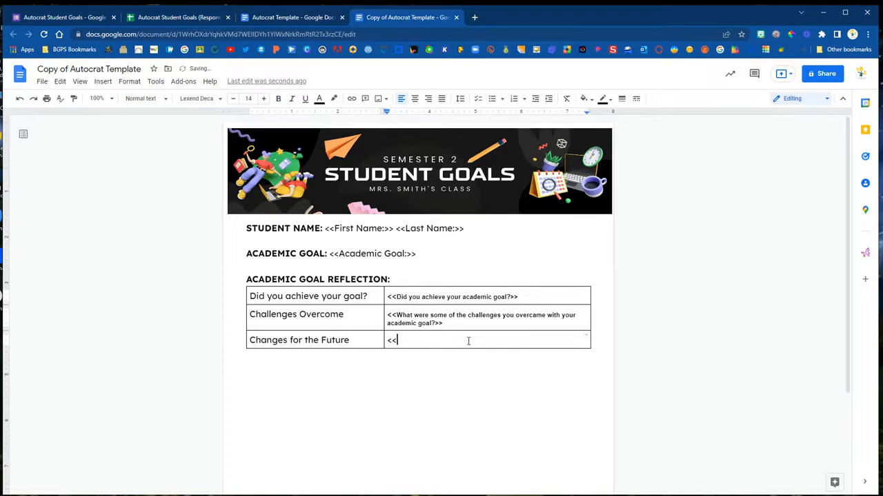
text(<What would you do differently next time with your academic goal?>>)
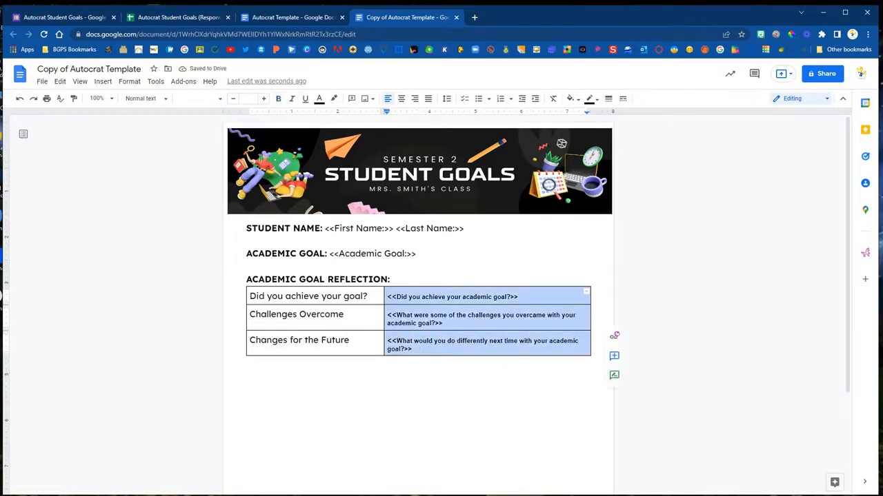
- Set the merge tags to Lexend Deca and shade the label column light green
click(198, 98)
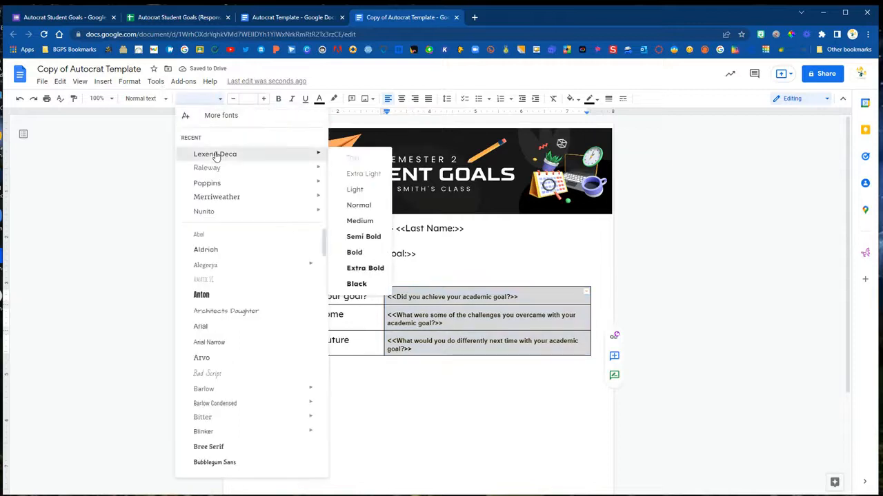
click(215, 154)
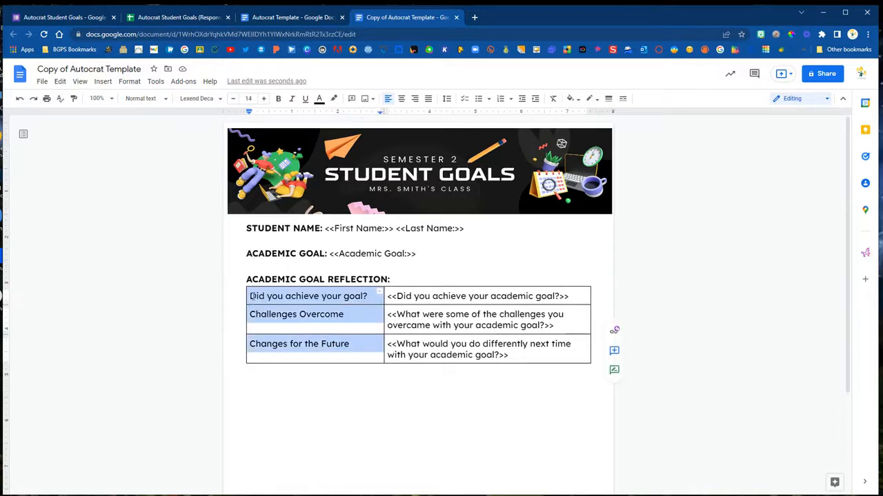
click(570, 98)
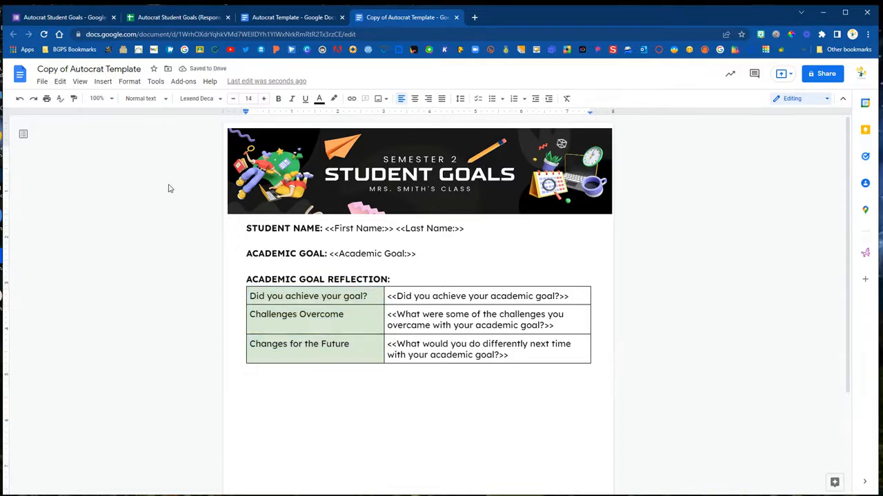
click(102, 81)
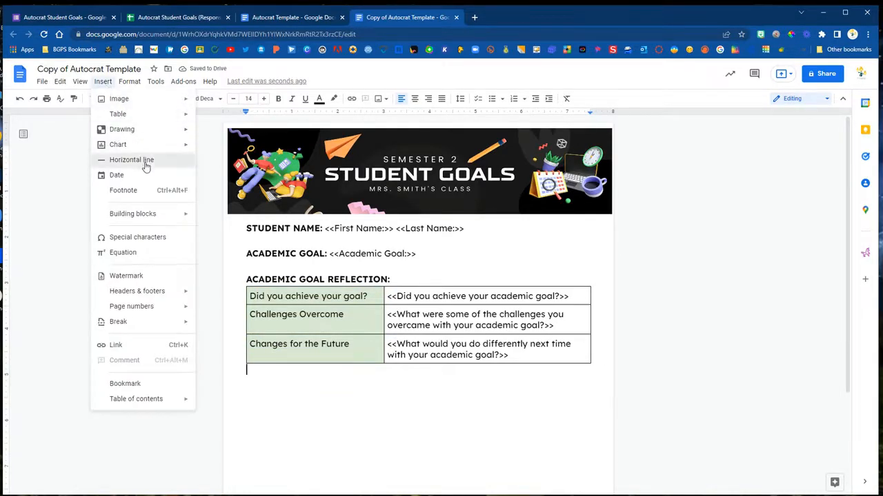
- Insert a horizontal line below the table and type 'PERSONAL GOAL' beneath it
click(131, 159)
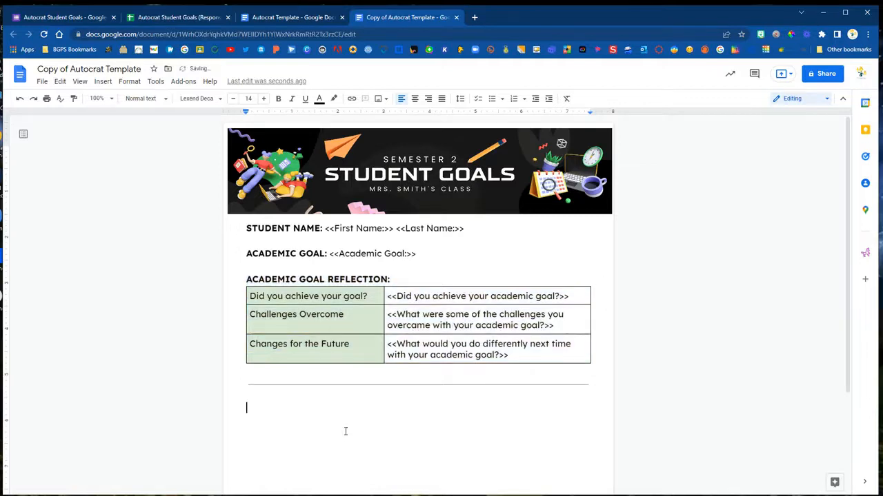
text(PERSONAL)
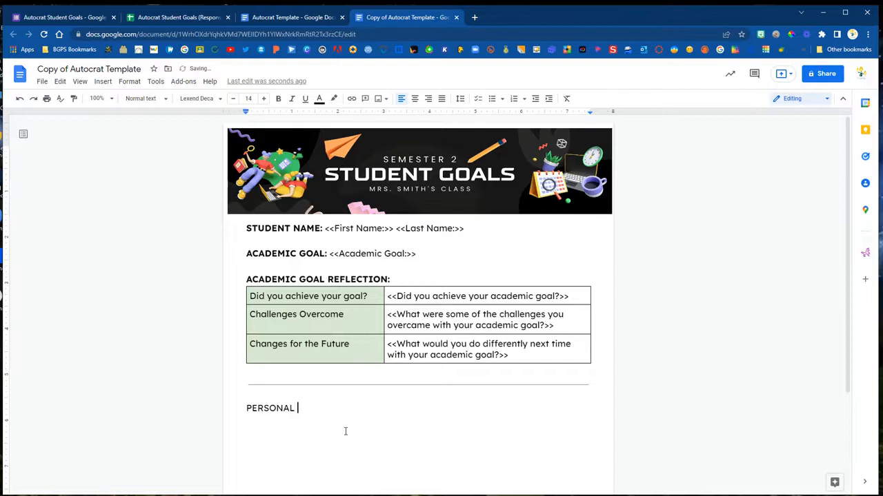
text(GOAL)
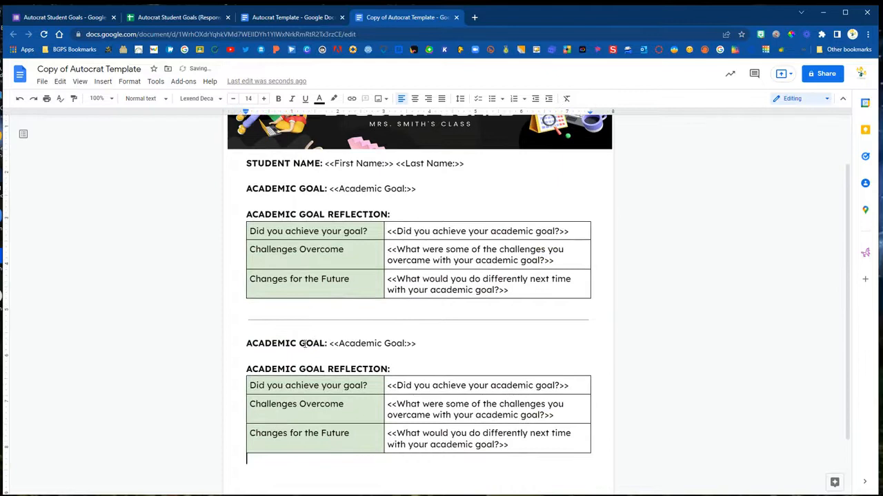
- Change the copied headings and tag to PERSONAL GOAL, <<Personal Goal:>> and PERSONAL GOAL REFLECTION
double_click(269, 344)
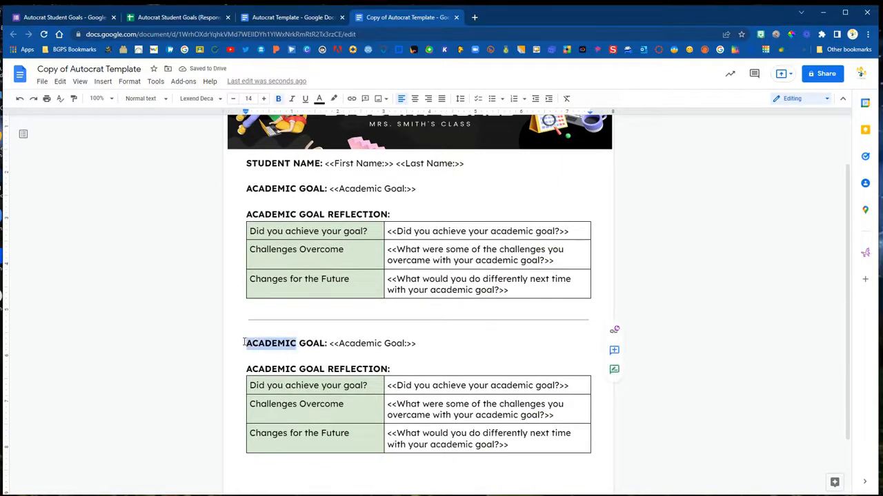
text(PERSONAL)
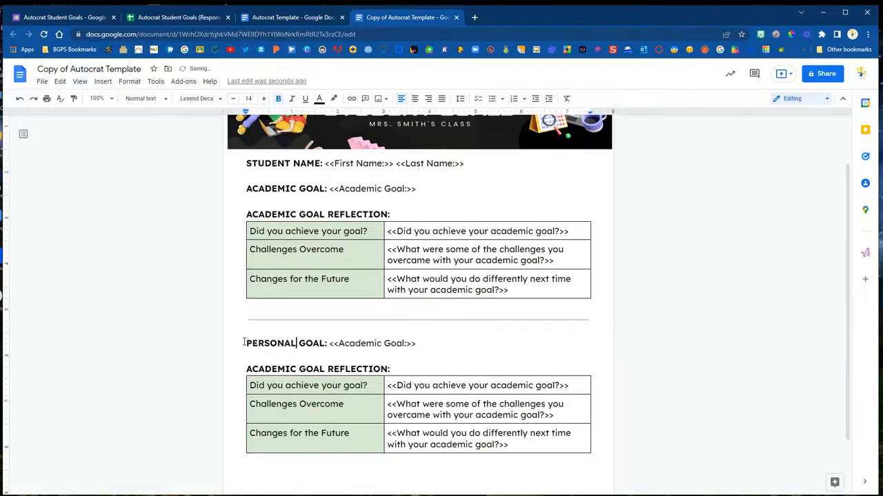
double_click(360, 343)
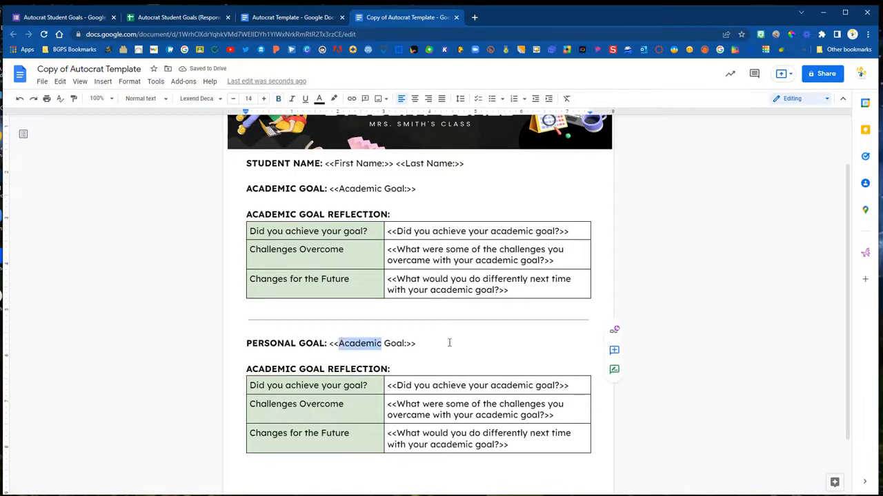
text(Pers)
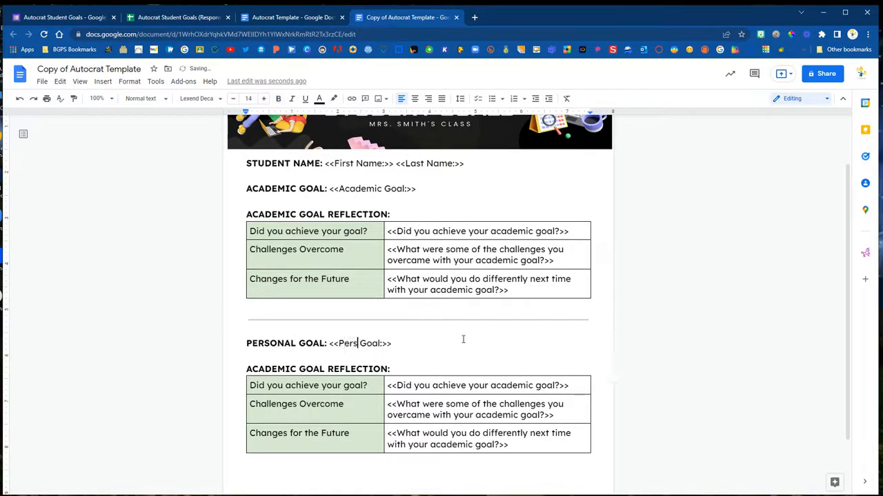
text(onal)
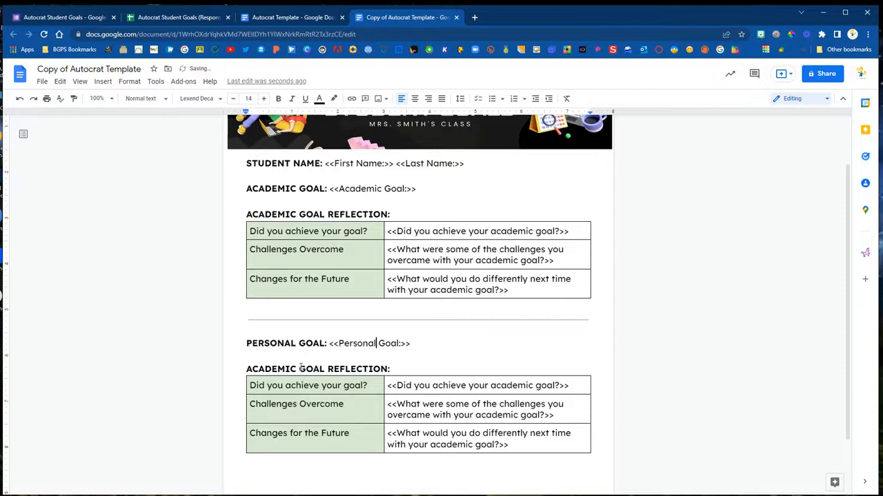
double_click(270, 369)
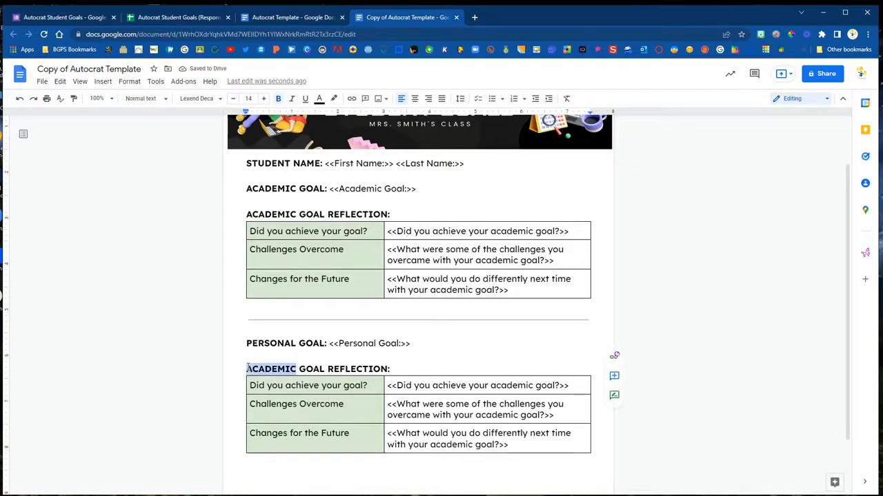
text(PERSONAL)
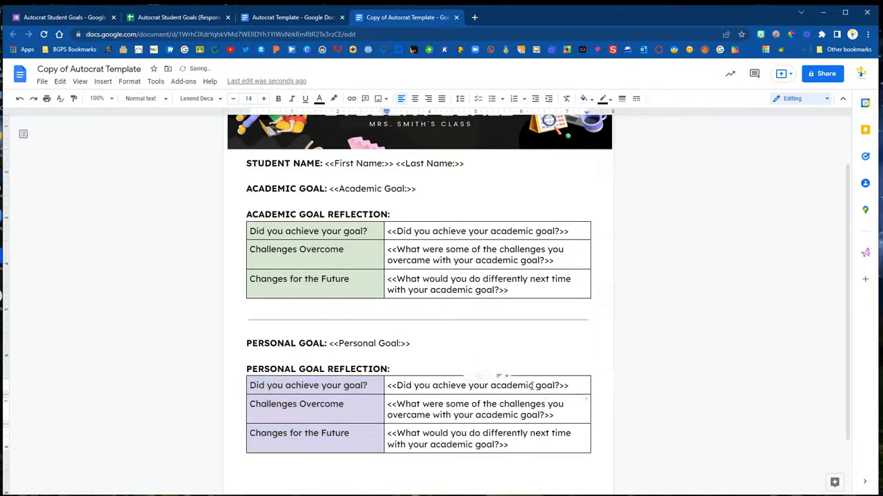
- Replace 'academic' with 'personal' in the second reflection table's question tags
double_click(512, 386)
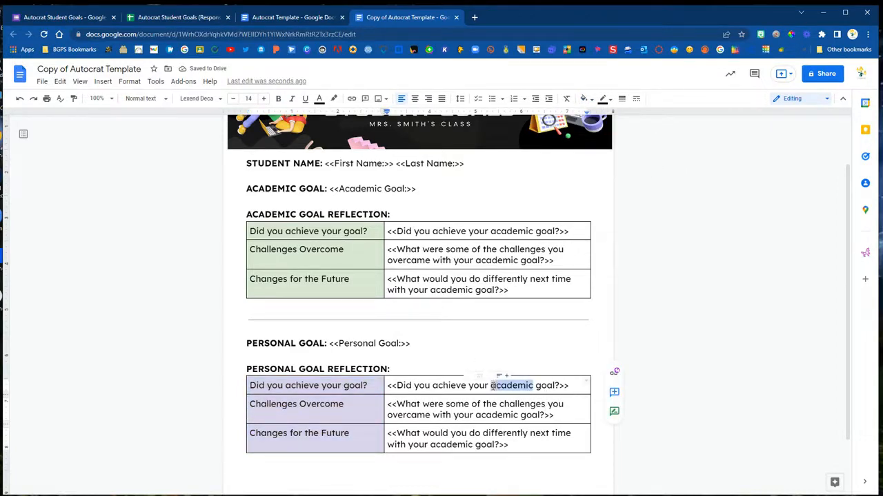
text(personal)
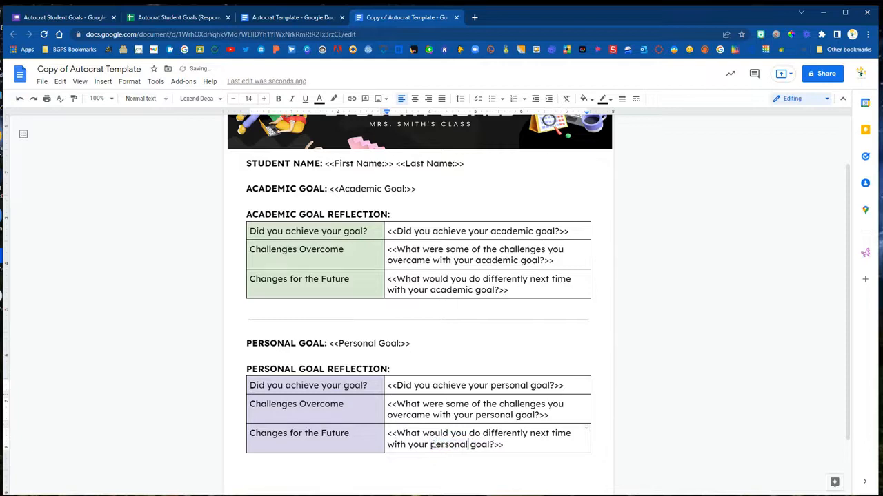
scroll(down, 3)
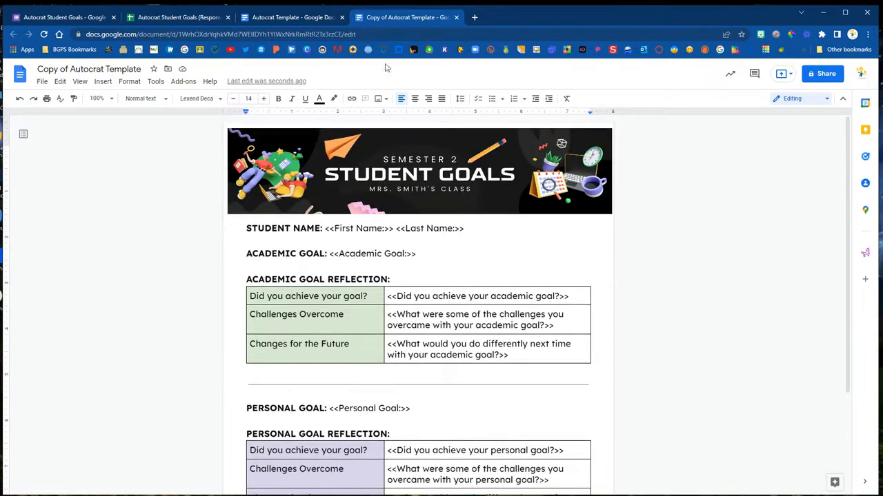
click(169, 18)
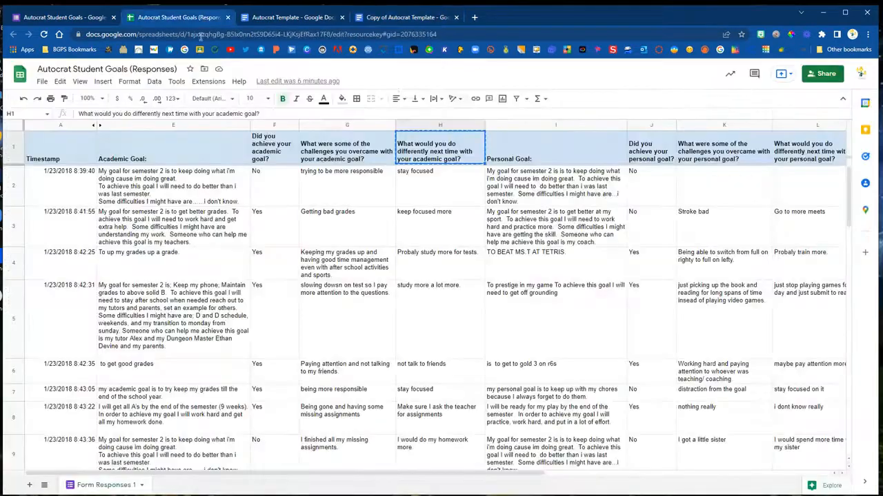
click(652, 147)
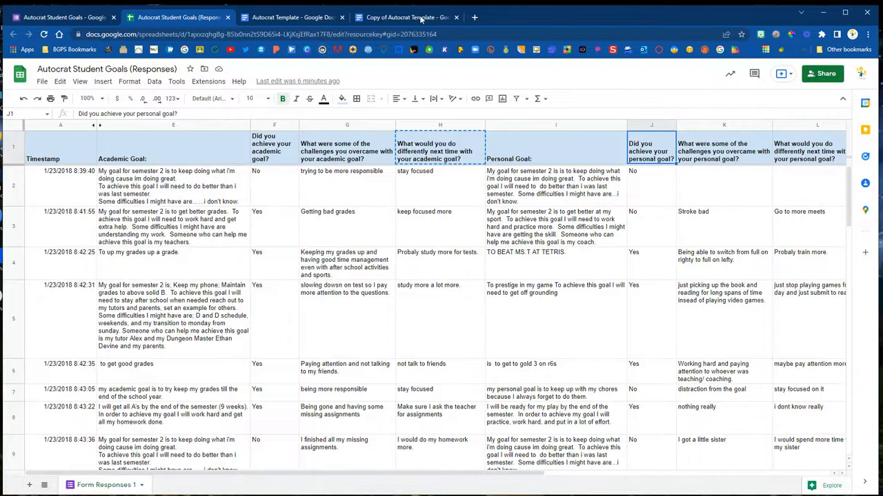
click(415, 16)
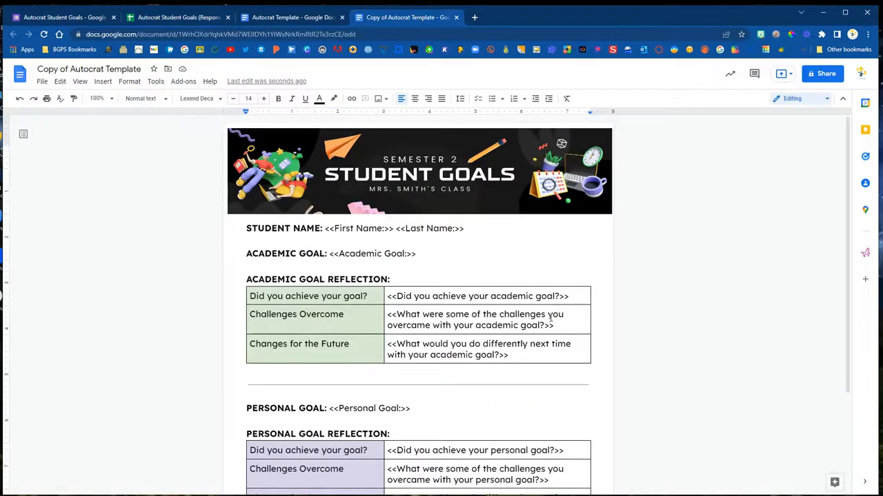